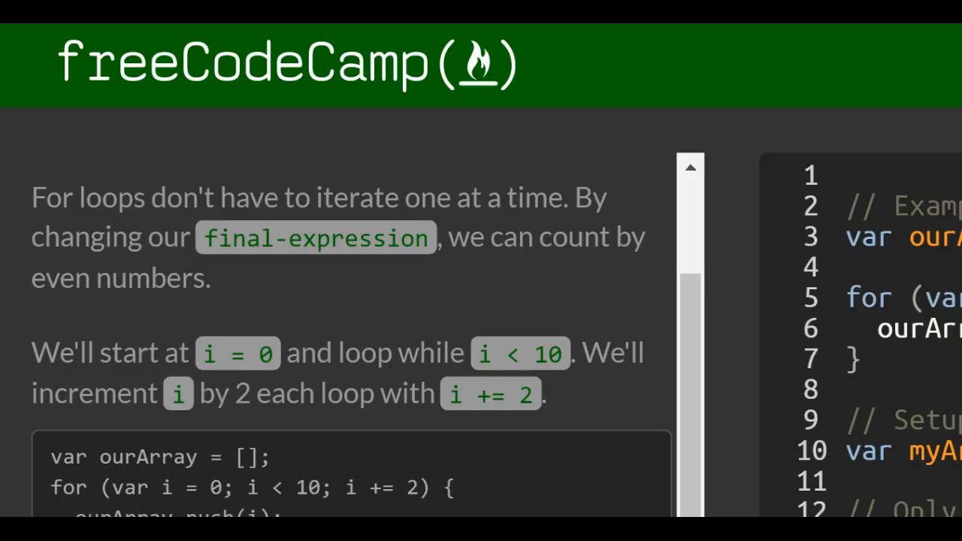
# Scroll through the lesson and place the cursor on empty line 13 of the editor.
pyautogui.scroll(-3)
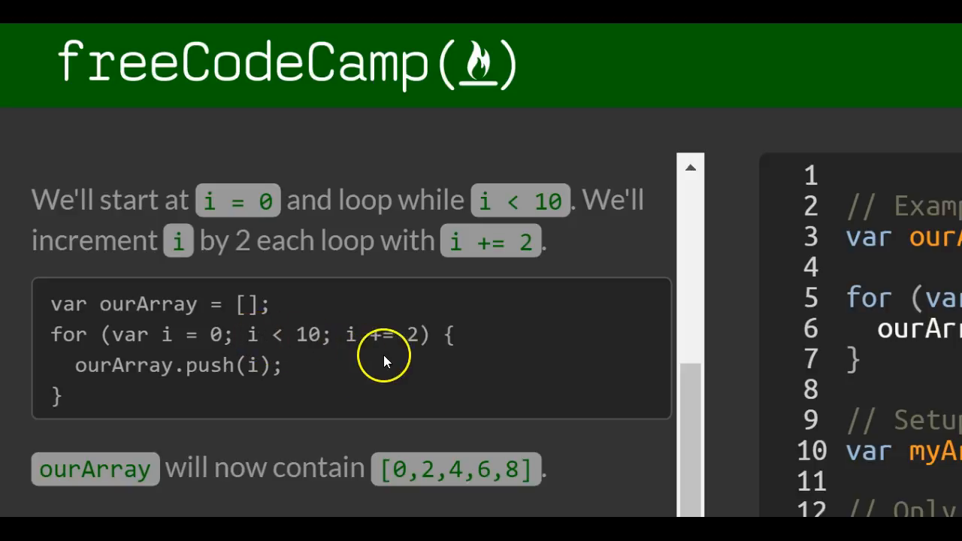
pyautogui.moveTo(490, 347)
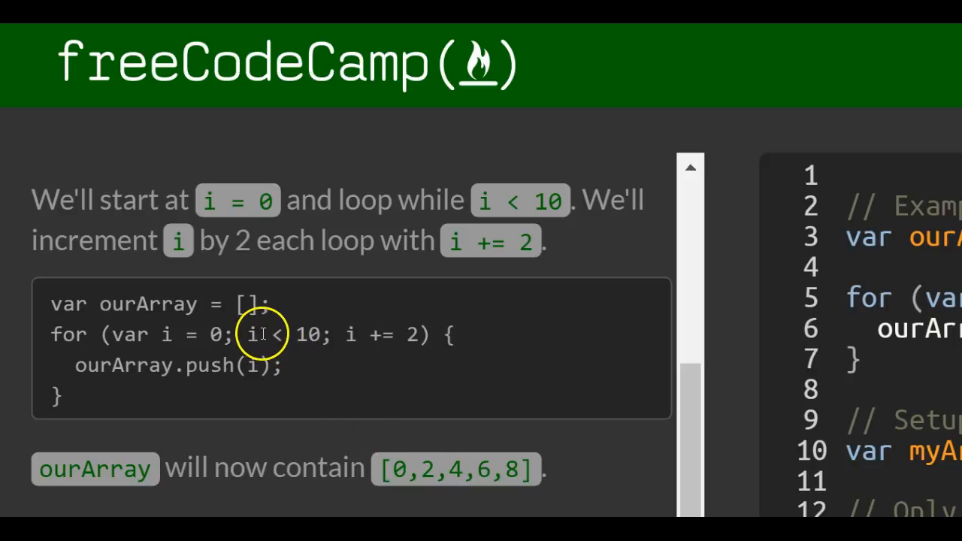
pyautogui.scroll(-3)
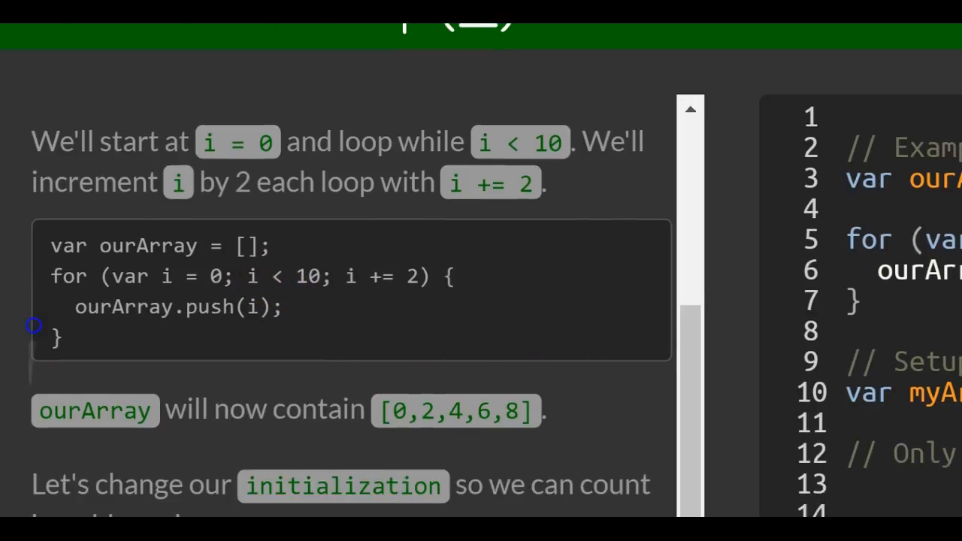
pyautogui.scroll(-3)
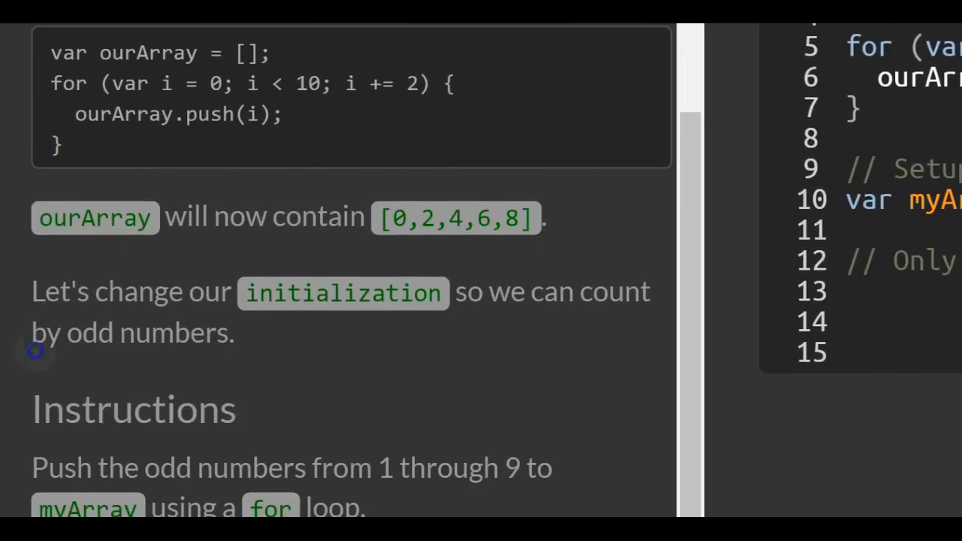
pyautogui.scroll(-3)
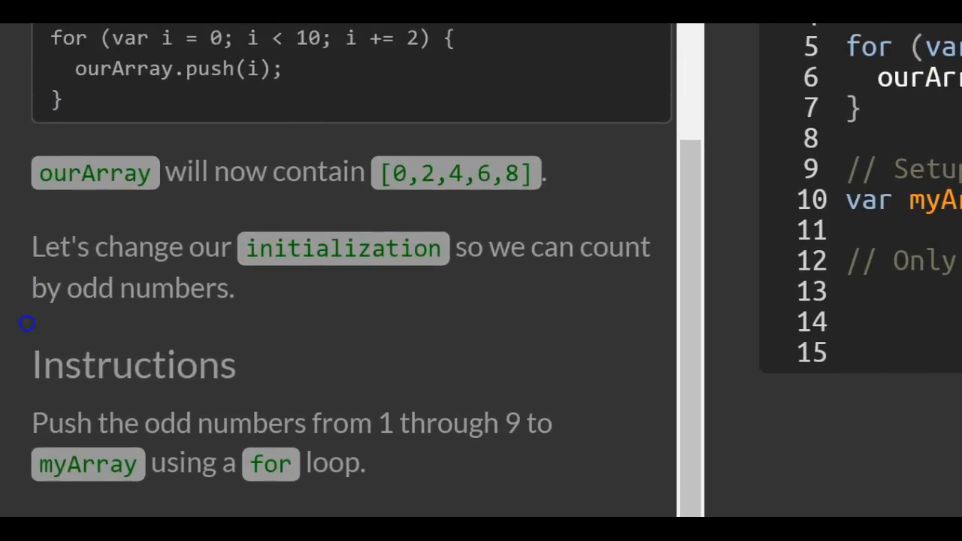
pyautogui.scroll(-3)
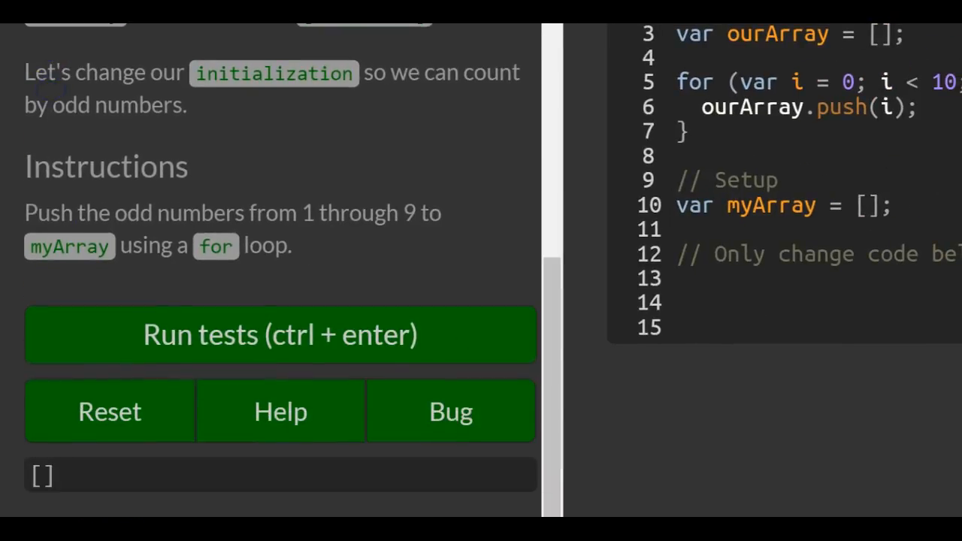
pyautogui.click(279, 334)
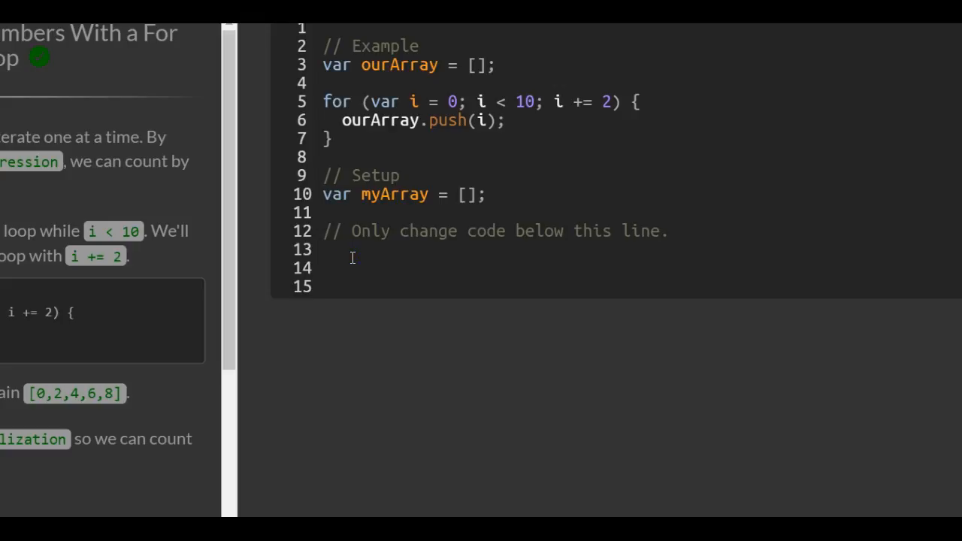
pyautogui.click(334, 249)
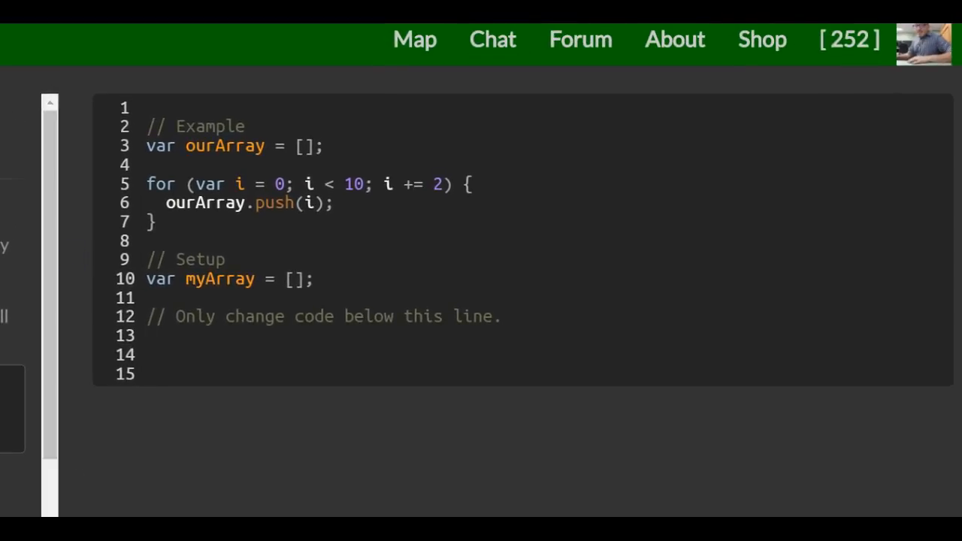
# Write the loop header for (var i = 1; i < 10; i += 2) { on line 13.
pyautogui.write('for (')
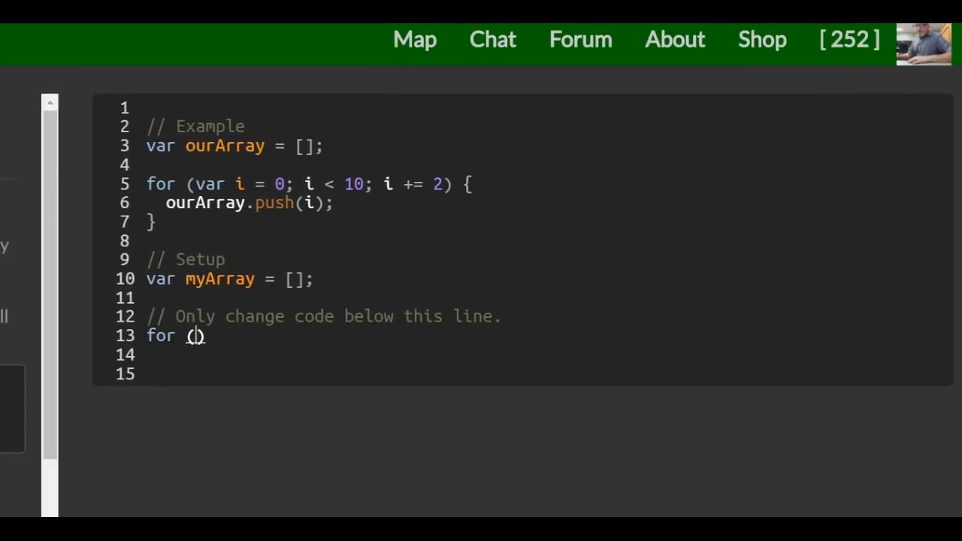
pyautogui.write('var')
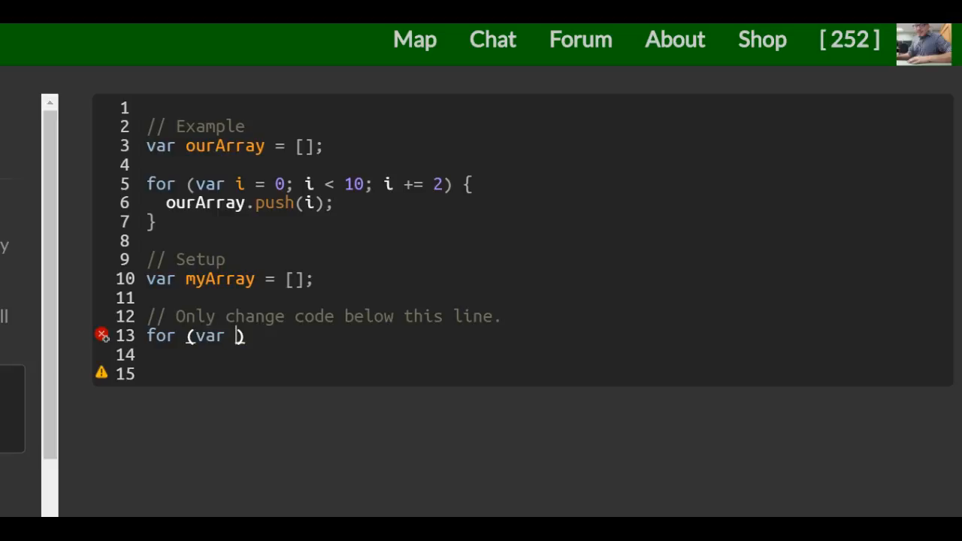
pyautogui.write('=')
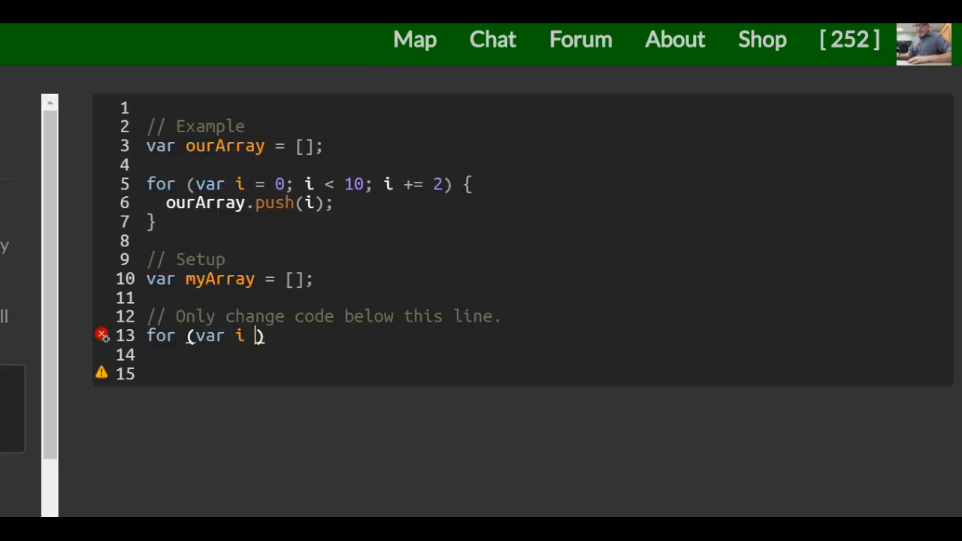
pyautogui.write('=')
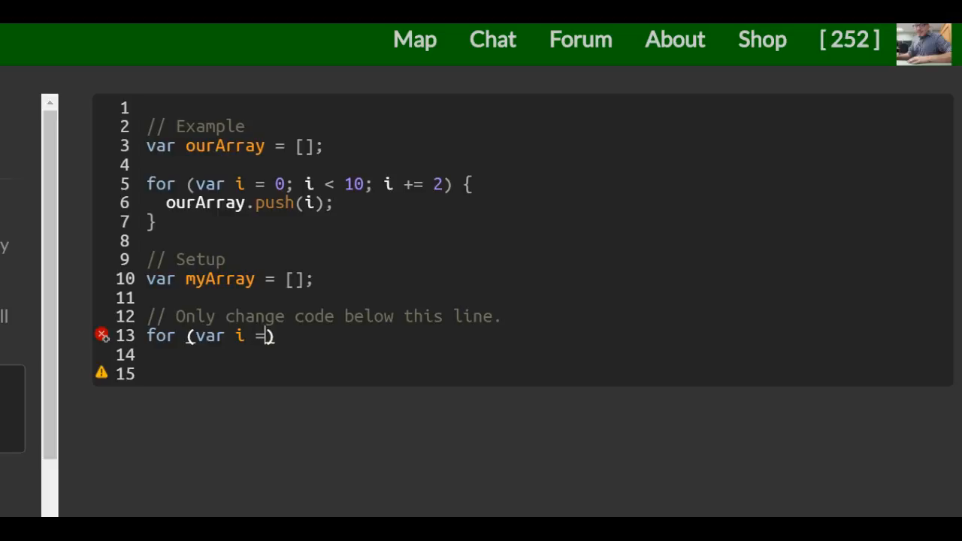
pyautogui.write('1; i')
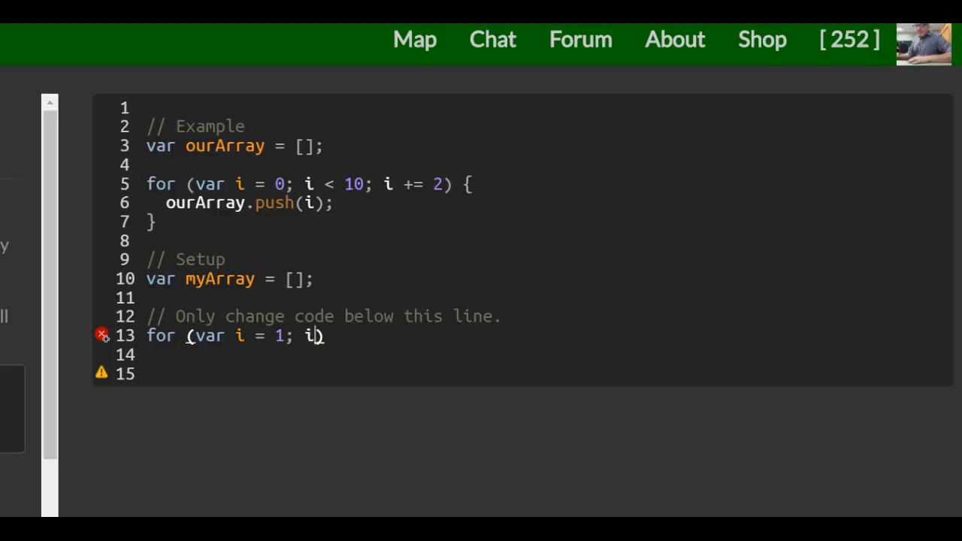
pyautogui.write('< 10;')
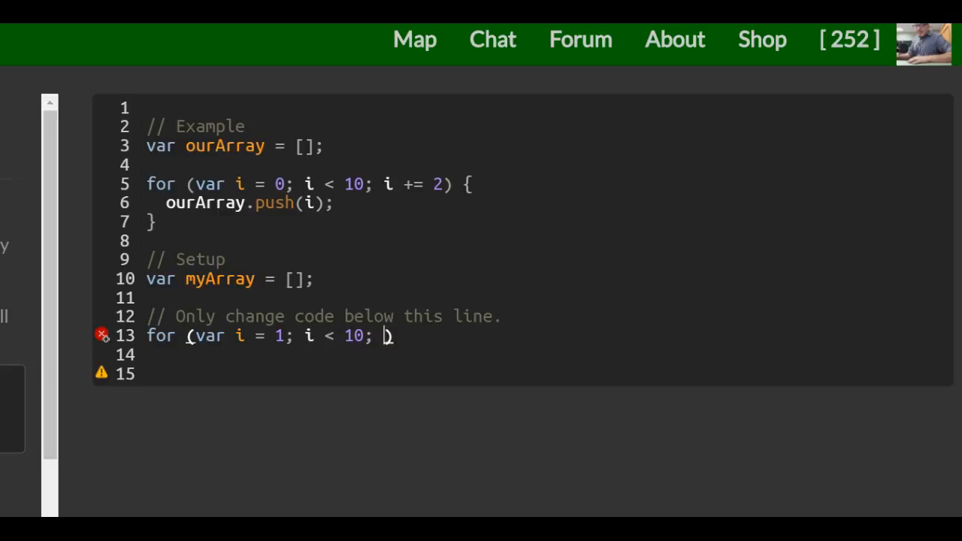
pyautogui.write('i += 2')
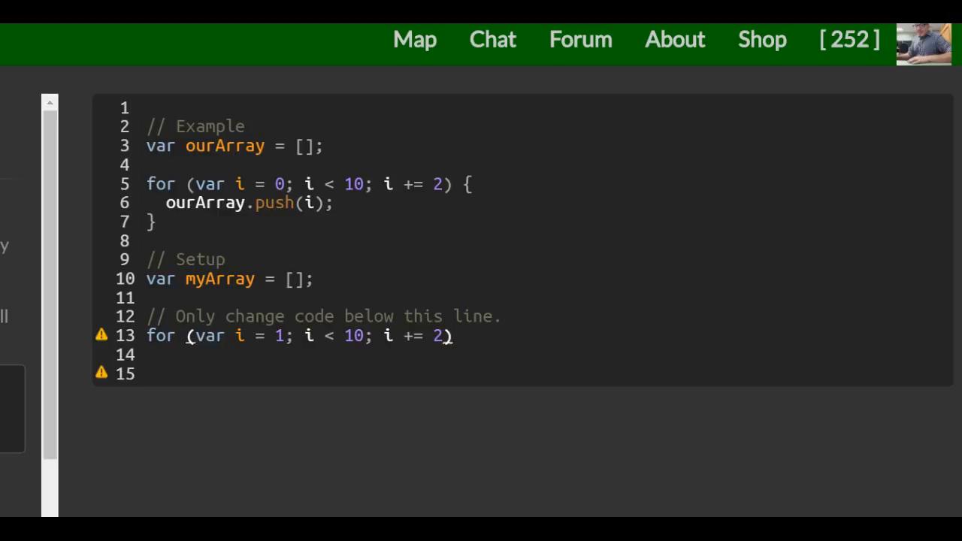
pyautogui.write('{')
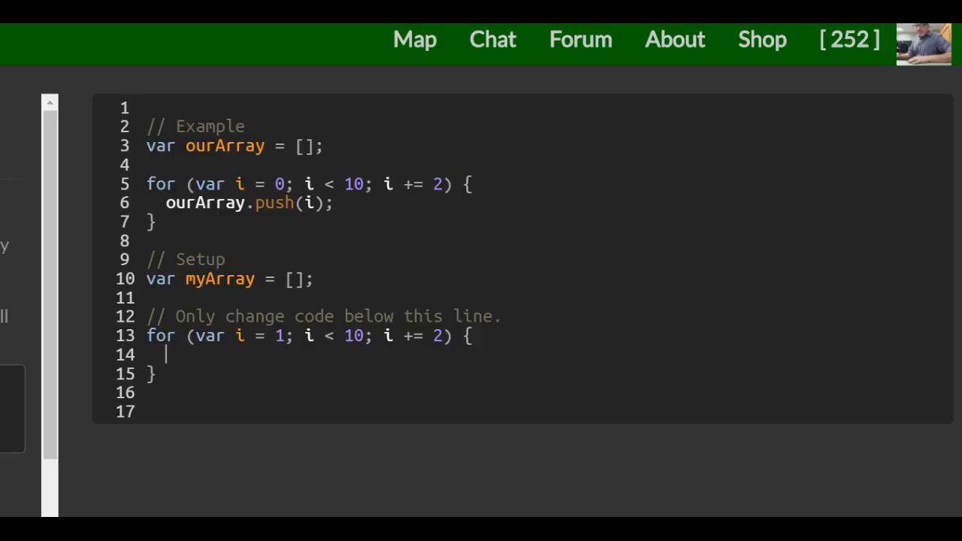
# Write myArray.push(i); as the loop body on line 14.
pyautogui.write('m')
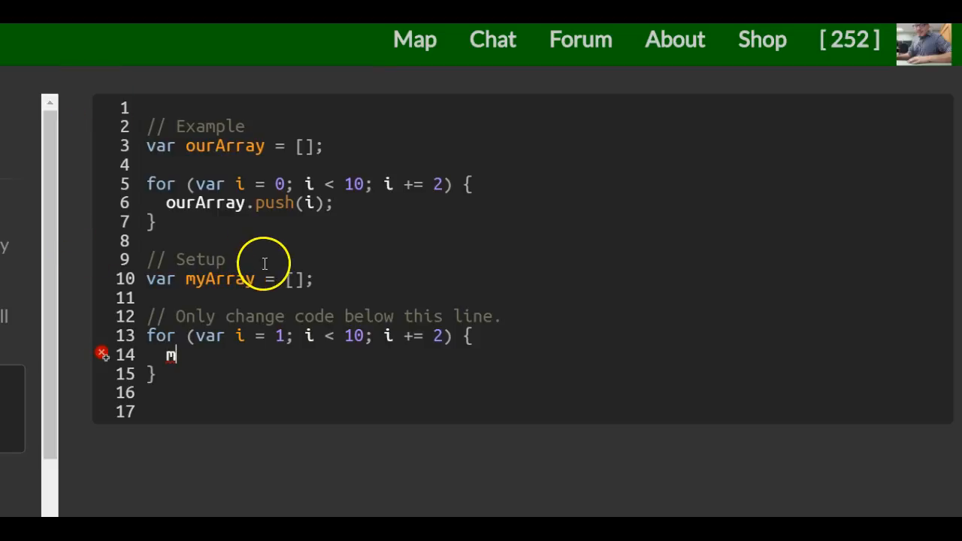
pyautogui.write('y')
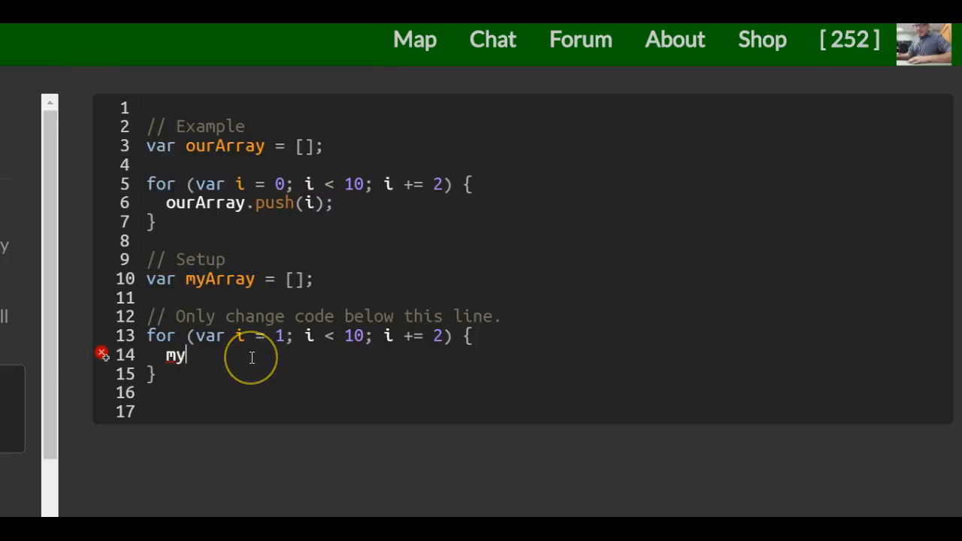
pyautogui.write('Array.')
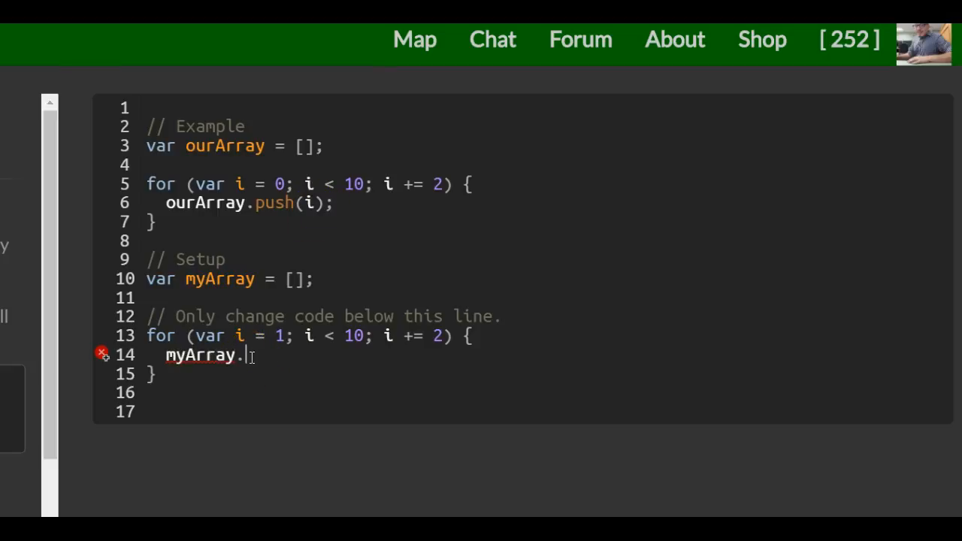
pyautogui.write('push(')
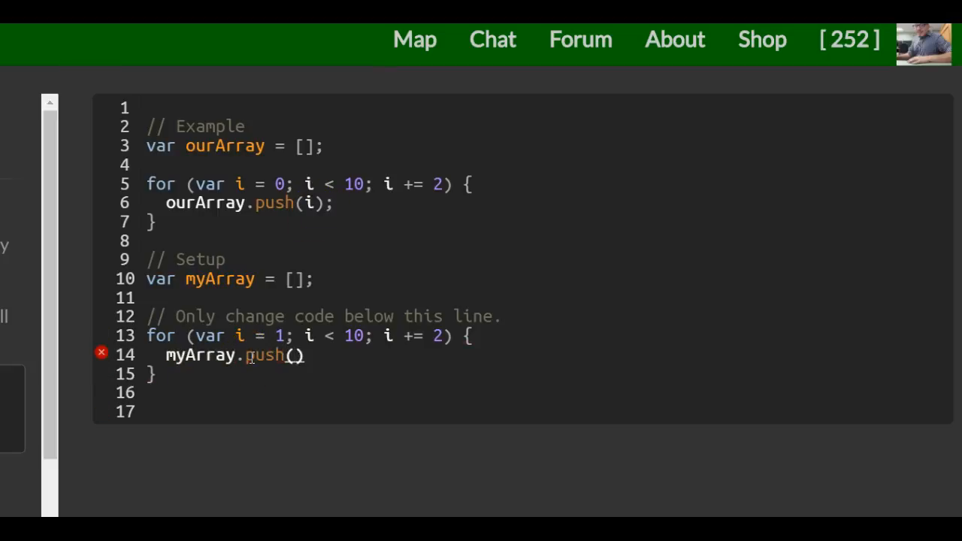
pyautogui.write('i;')
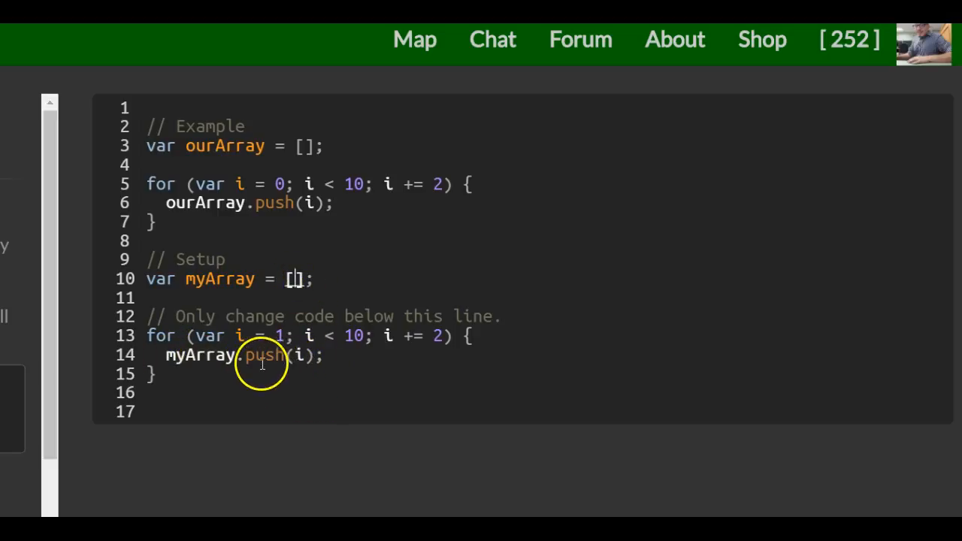
pyautogui.moveTo(410, 337)
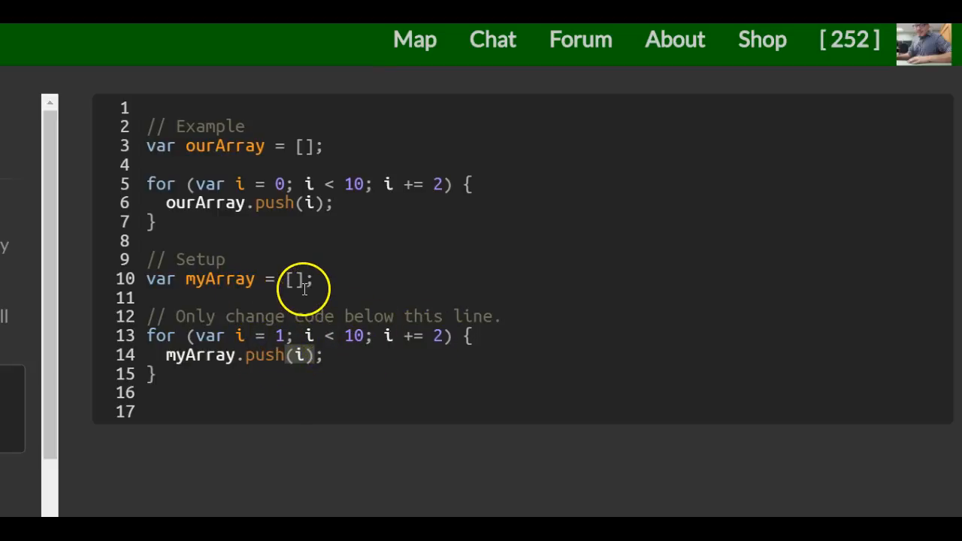
pyautogui.moveTo(379, 298)
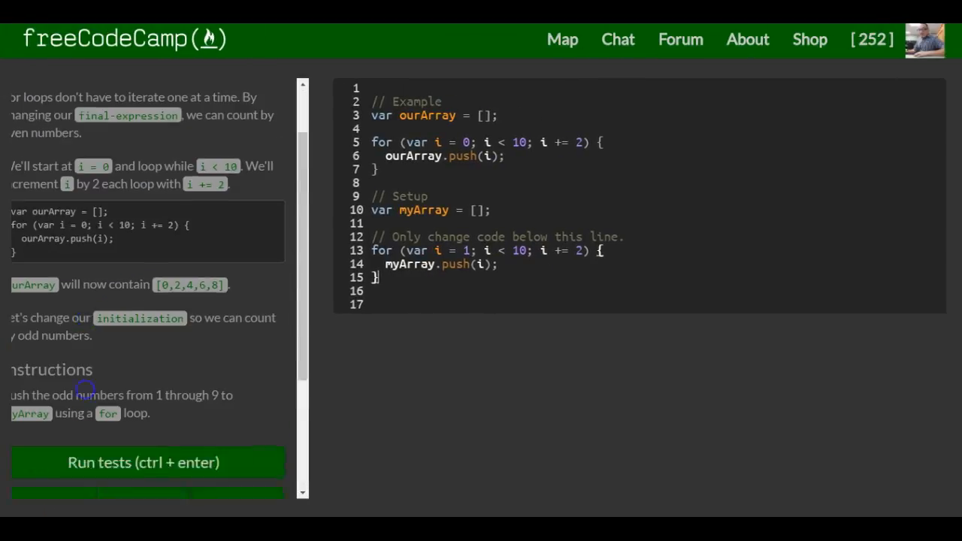
# Run the tests on the finished odd-numbers loop.
pyautogui.click(143, 463)
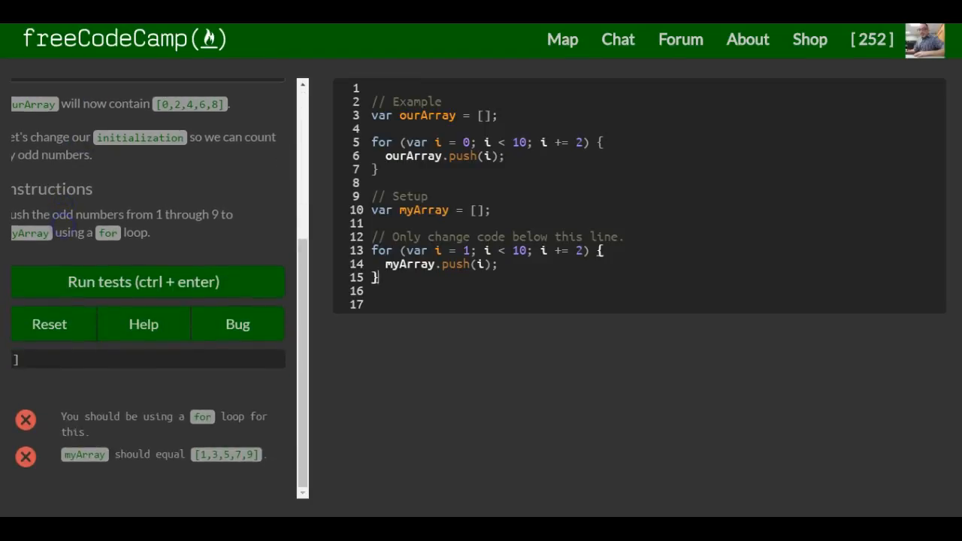